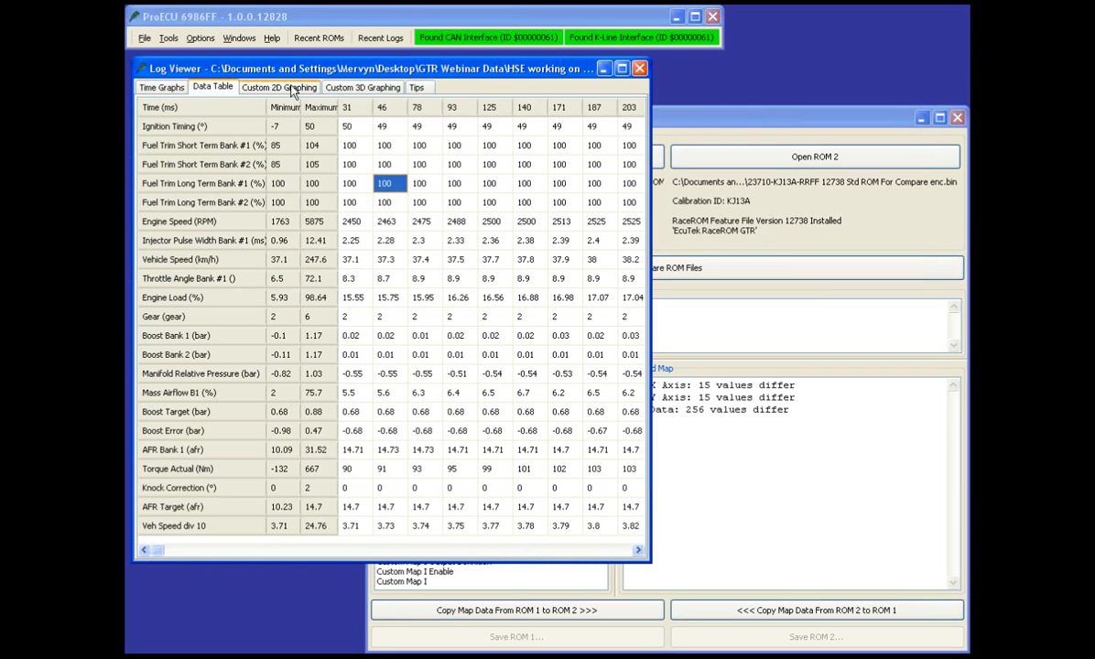
Show the Custom 2D Graphing view plotting the logged channels against engine speed
{"action": "left_click", "coordinate": [278, 88]}
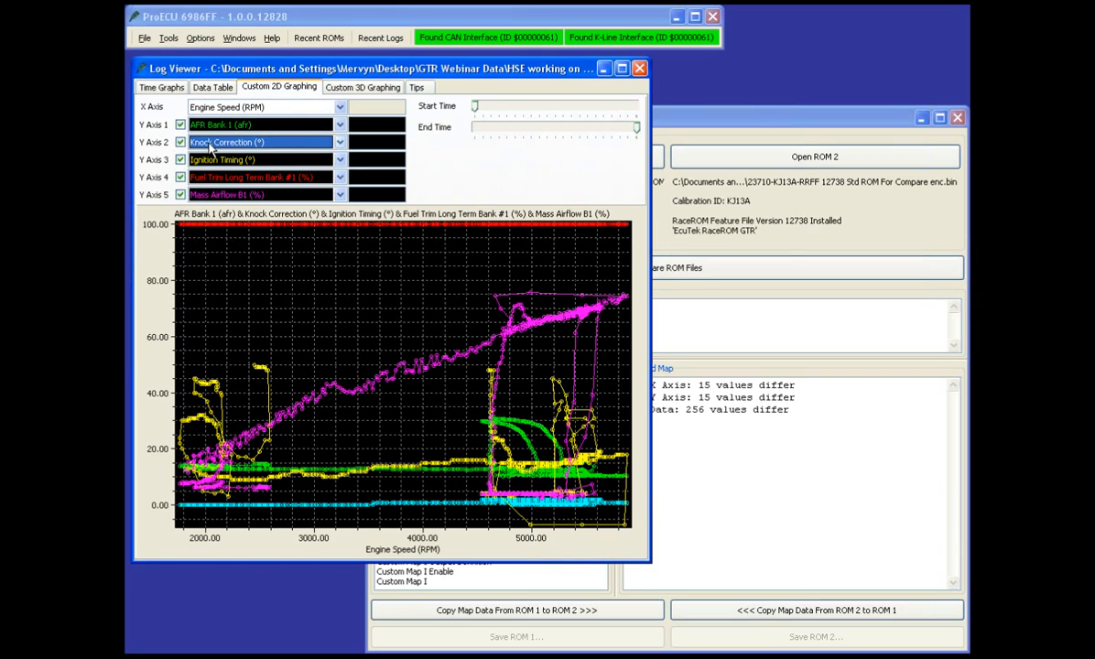
Set Y Axis 2 to AFR Target, hide Ignition Timing, and choose Veh Speed div 10 for Y Axis 5
{"action": "left_click", "coordinate": [260, 143]}
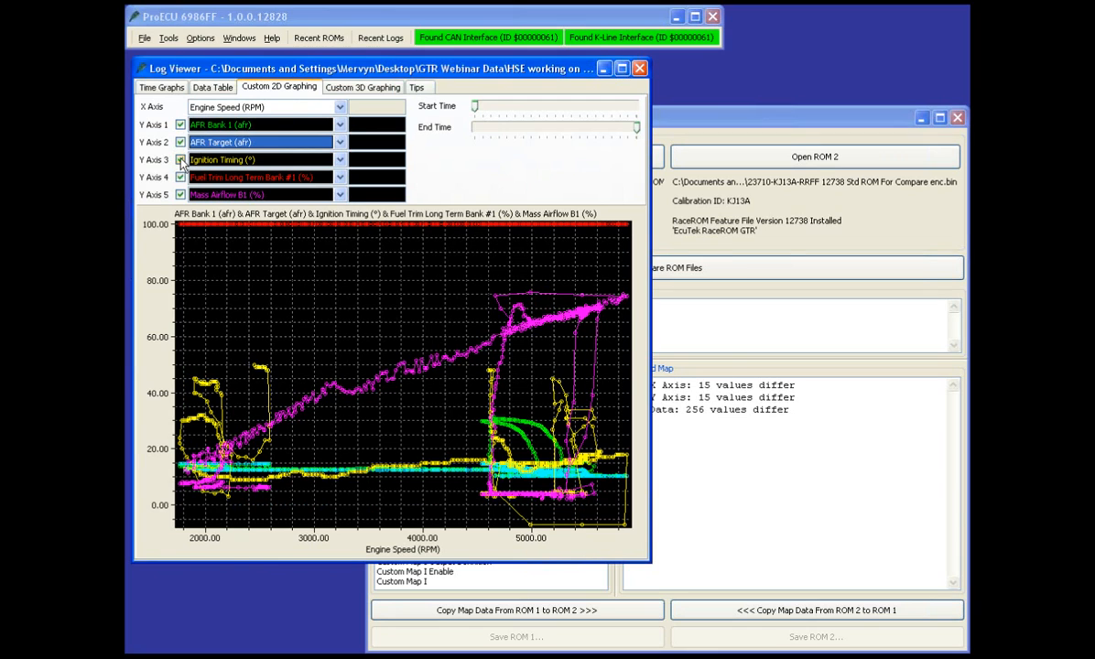
{"action": "left_click", "coordinate": [179, 159]}
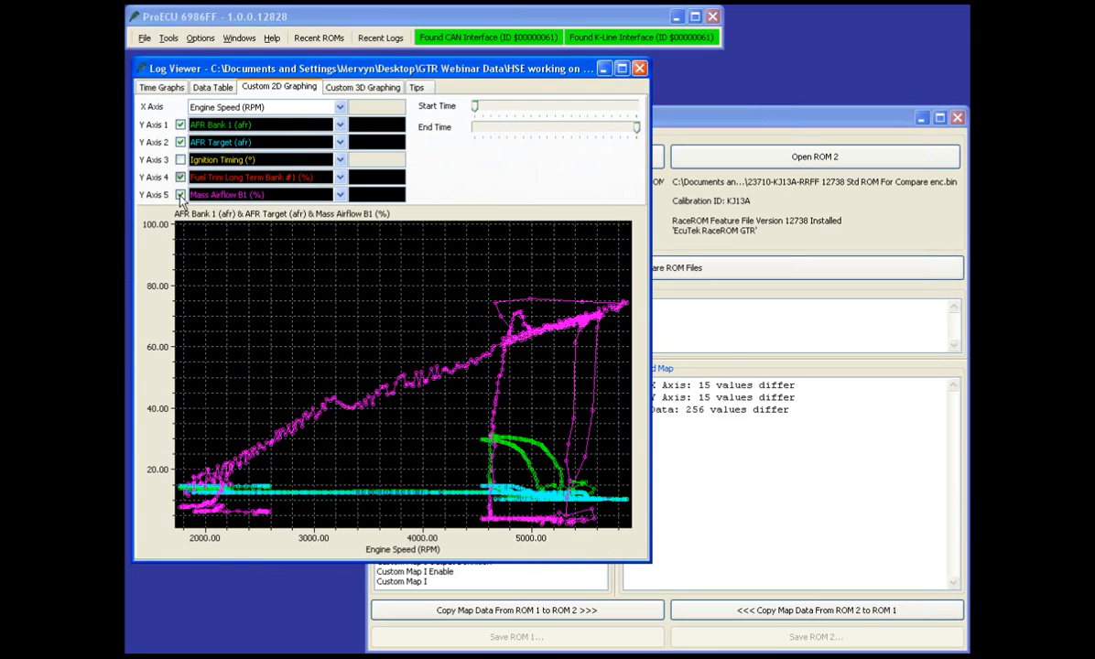
{"action": "left_click", "coordinate": [341, 194]}
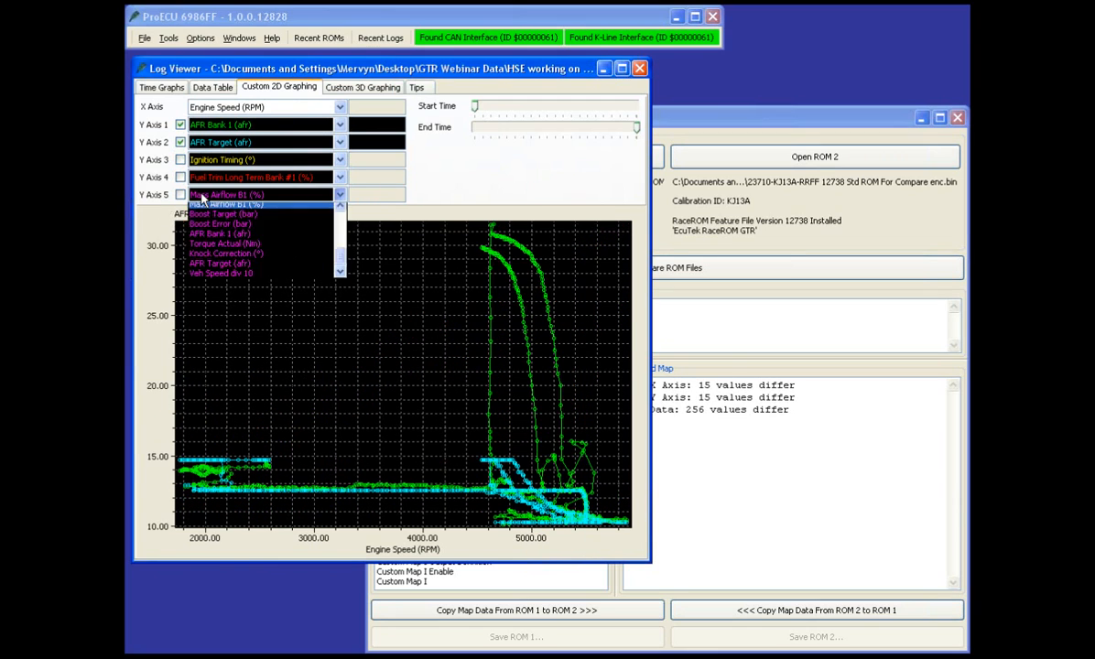
{"action": "left_click", "coordinate": [220, 271]}
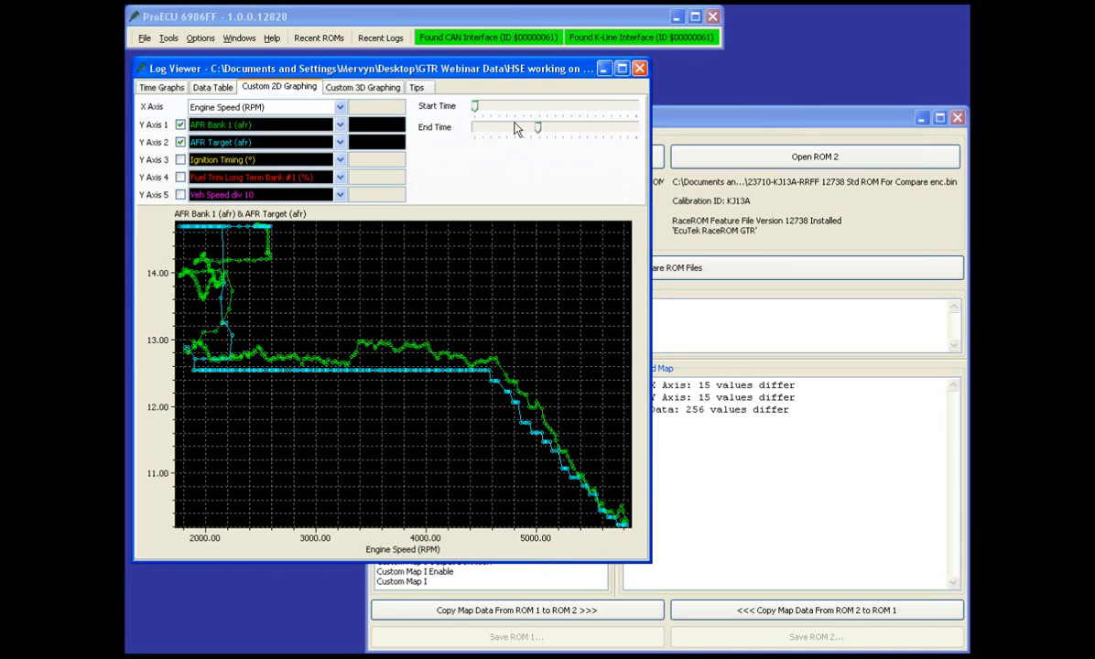
Adjust the plotted time range and enable the Veh Speed div 10 trace on Y Axis 5
{"action": "left_click_drag", "start_coordinate": [477, 106], "coordinate": [480, 106]}
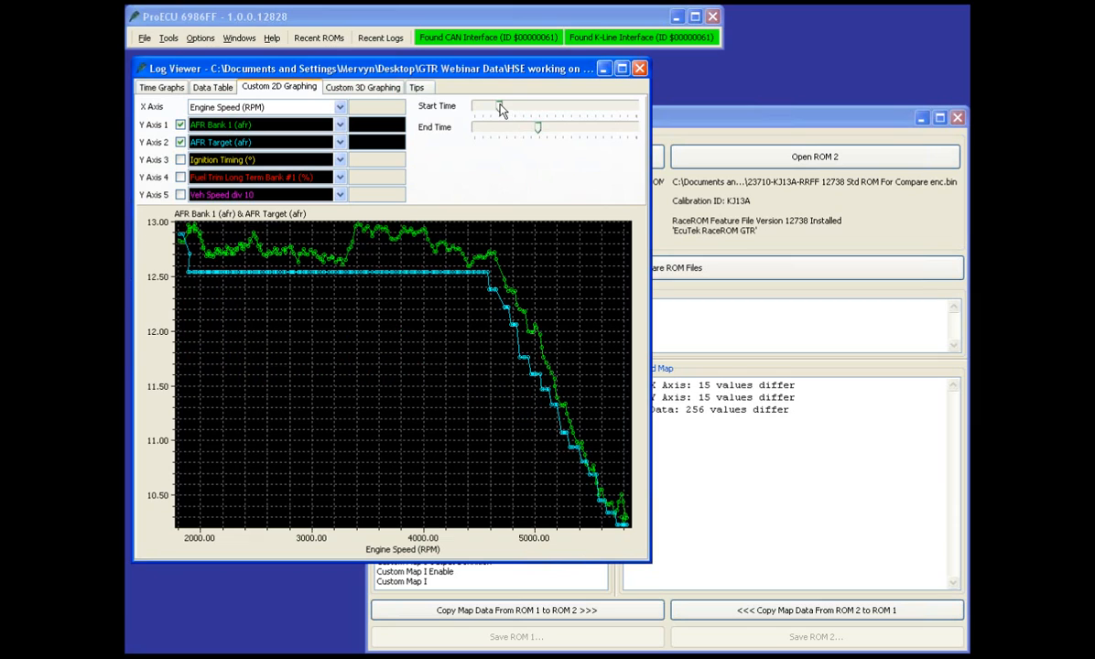
{"action": "left_click", "coordinate": [179, 194]}
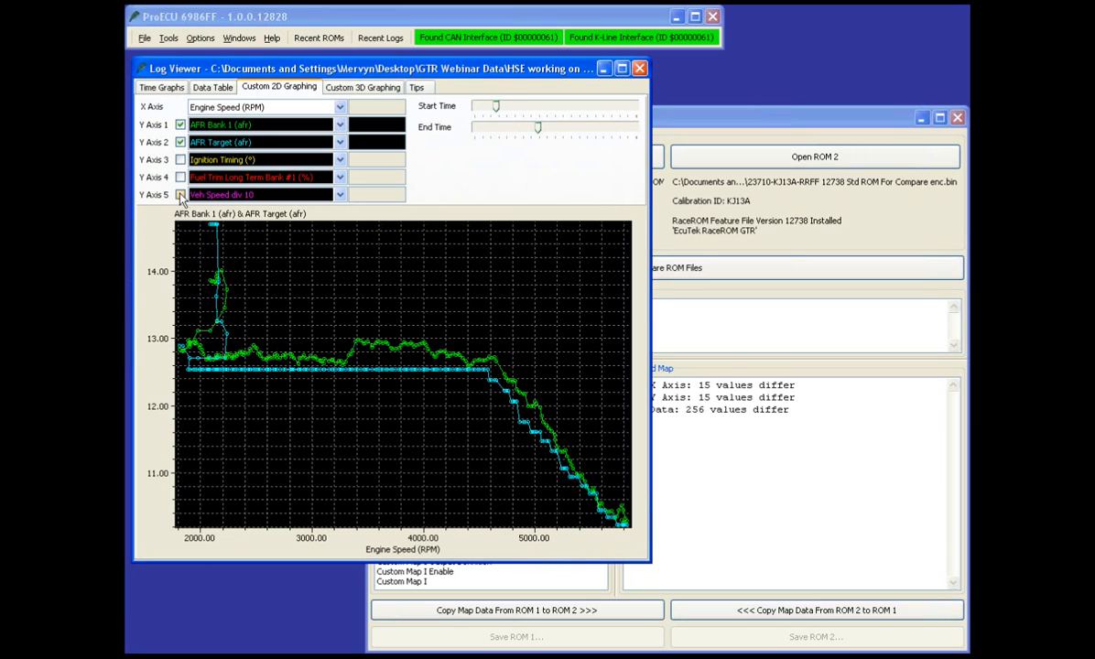
{"action": "left_click", "coordinate": [180, 194]}
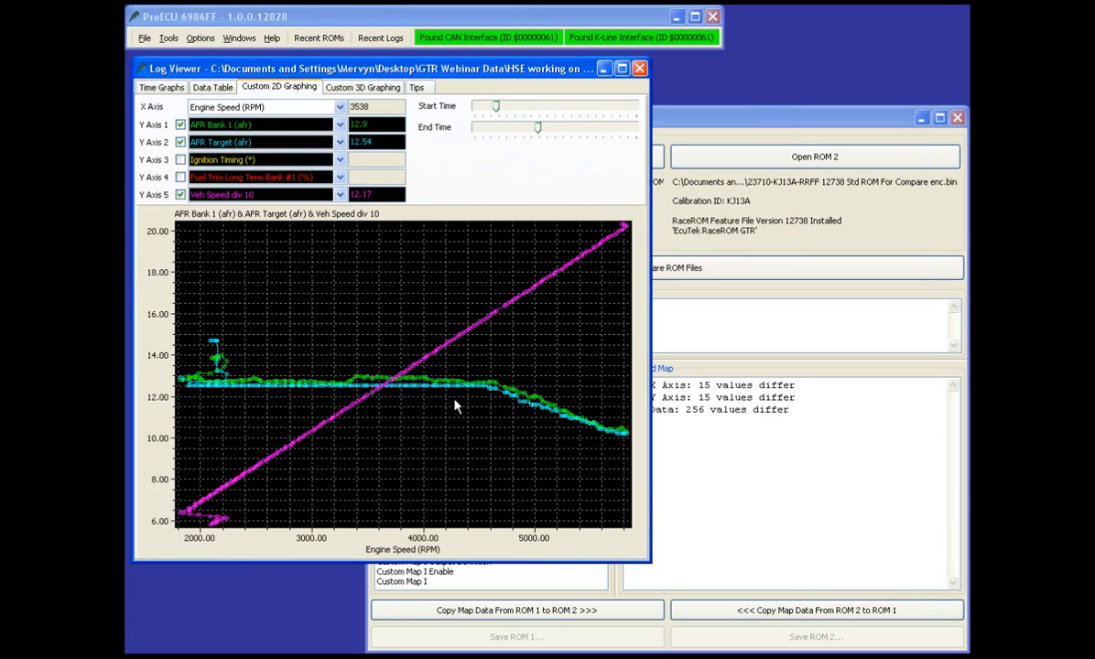
{"action": "mouse_move", "coordinate": [441, 392]}
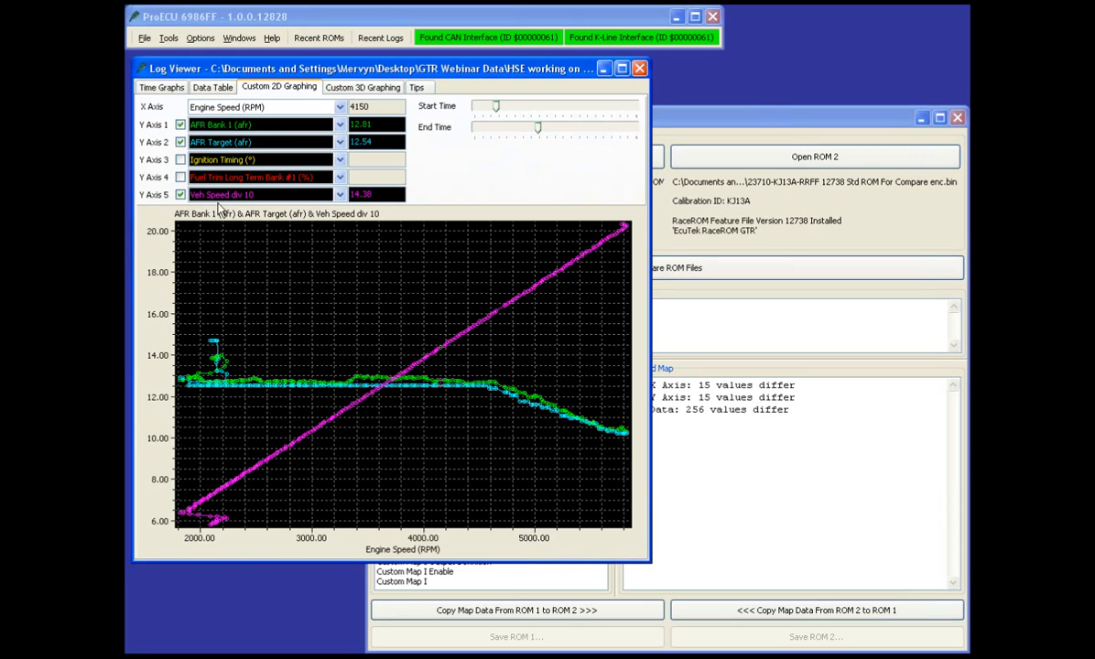
{"action": "mouse_move", "coordinate": [446, 345]}
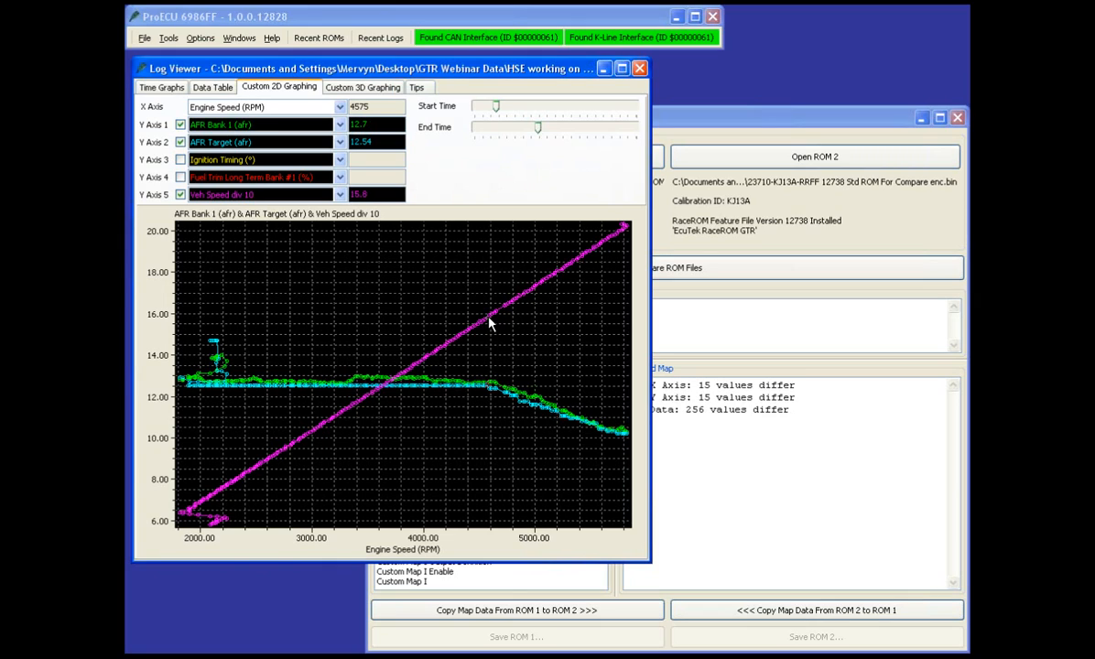
{"action": "mouse_move", "coordinate": [495, 392]}
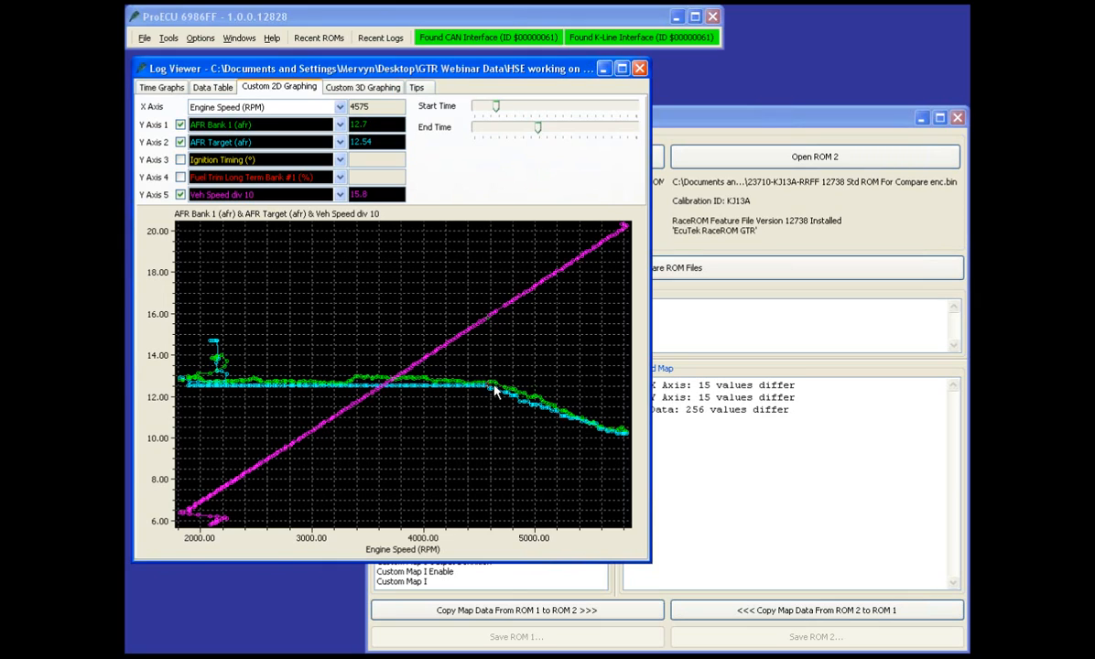
{"action": "mouse_move", "coordinate": [485, 392]}
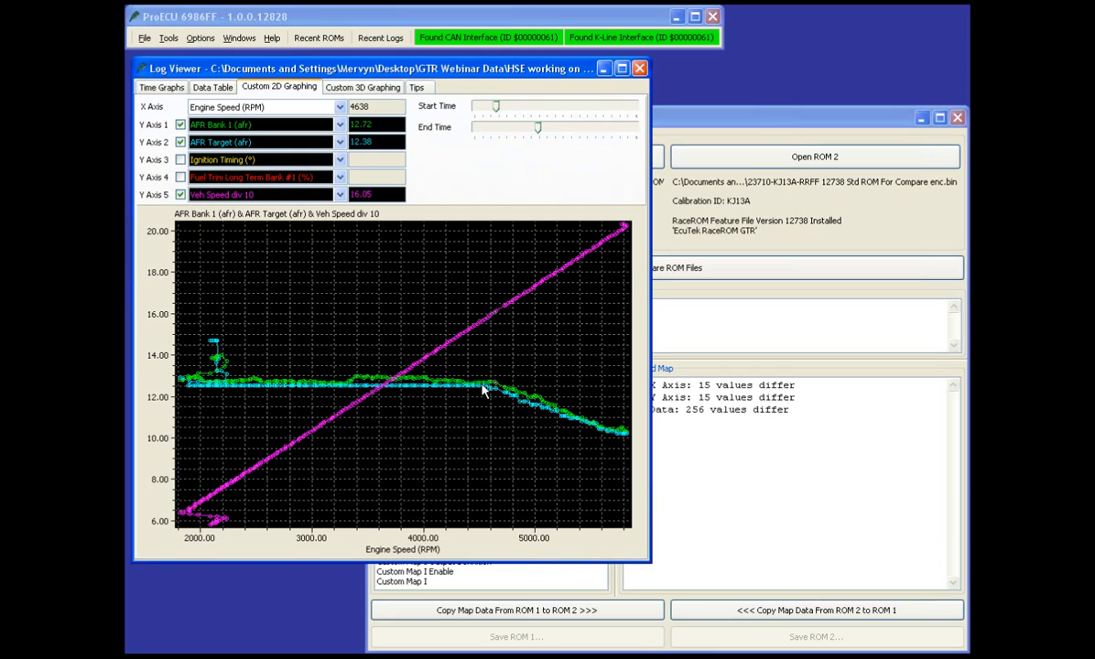
Bring up the Y Axis 4 channel list to pick a gear channel
{"action": "left_click", "coordinate": [256, 176]}
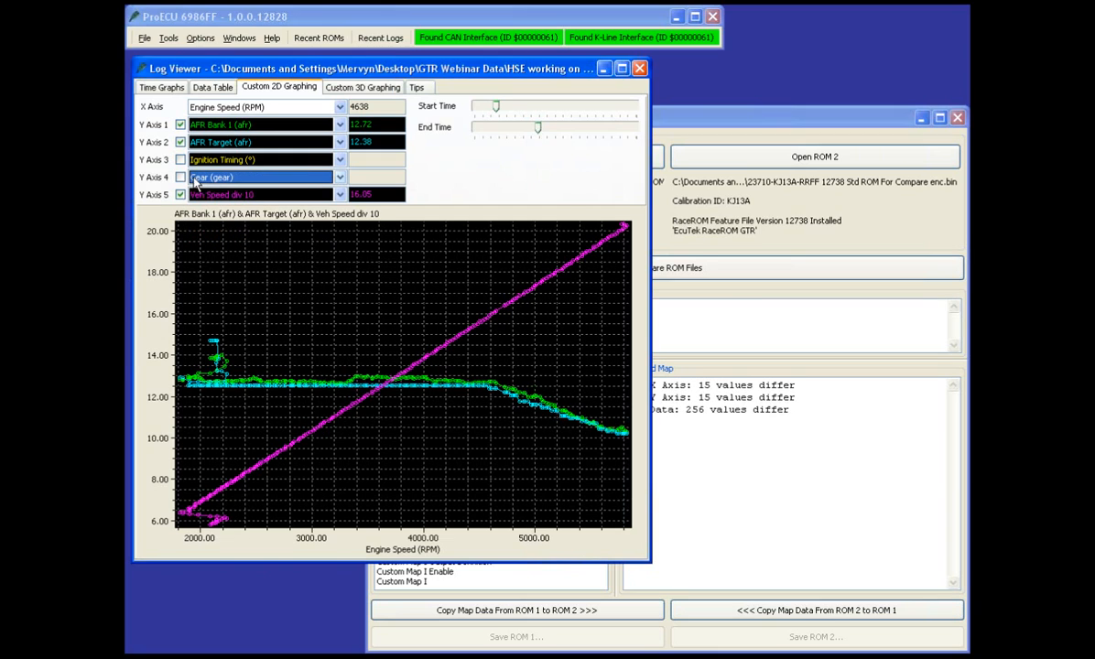
Plot Gear as the fourth trace beside AFR, AFR Target and vehicle speed
{"action": "left_click", "coordinate": [179, 176]}
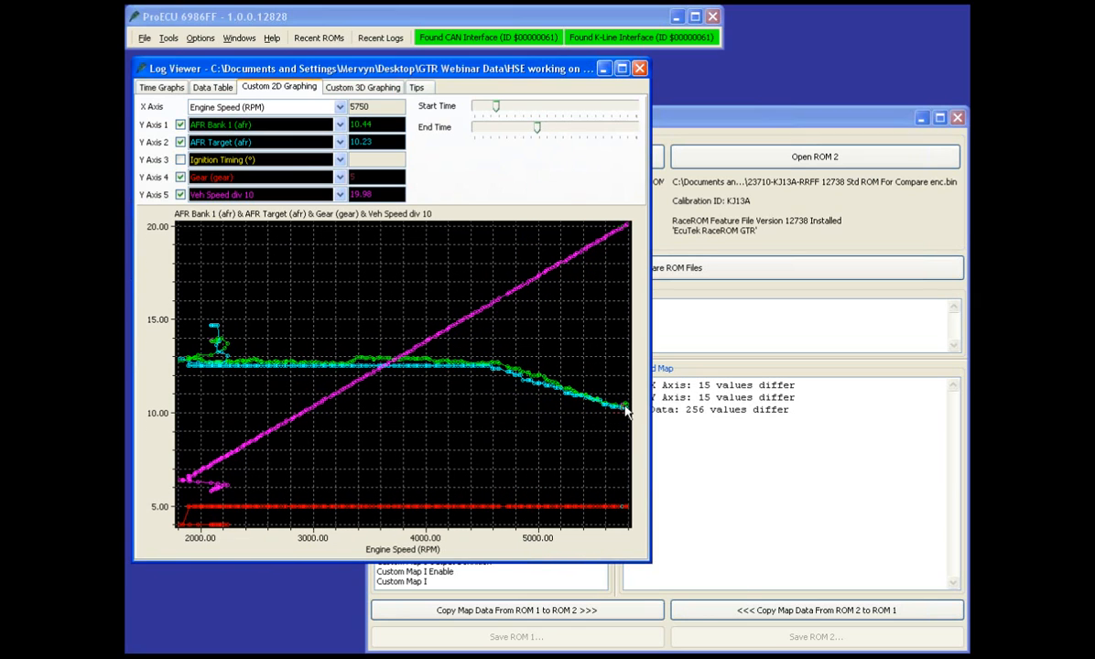
{"action": "mouse_move", "coordinate": [626, 414]}
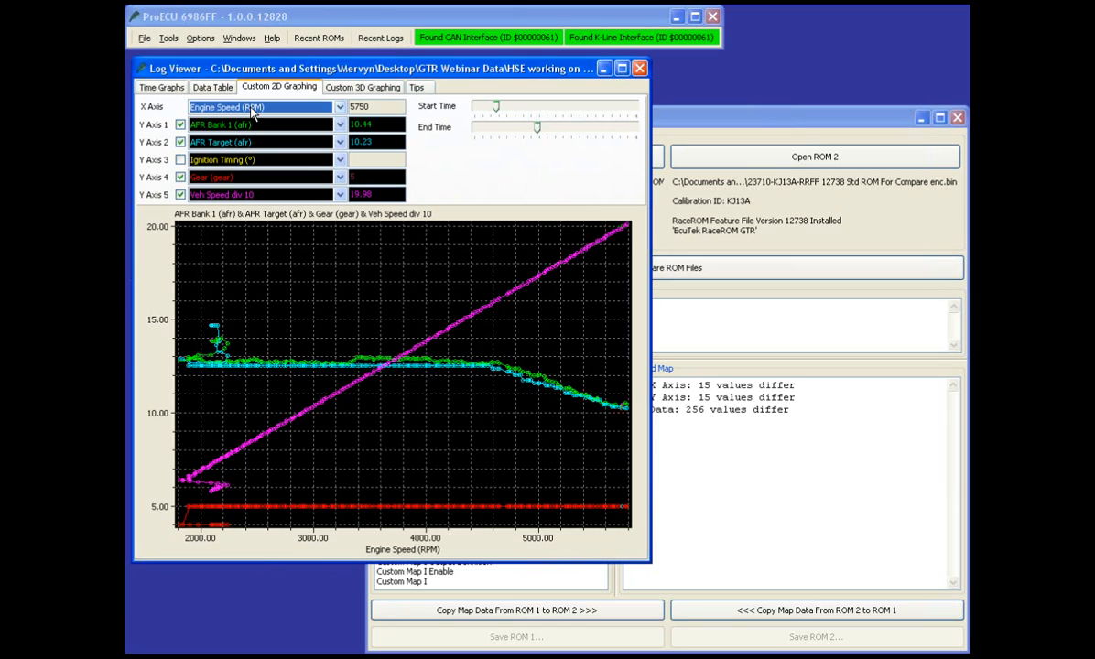
Set the X Axis to Time instead of engine speed
{"action": "left_click", "coordinate": [264, 107]}
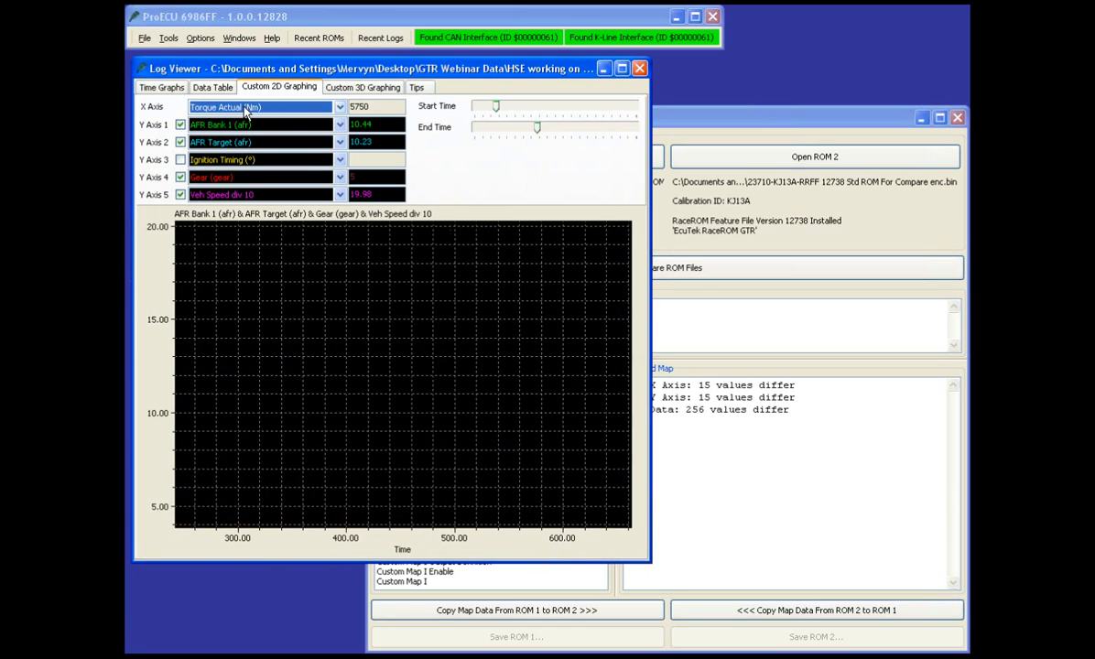
{"action": "left_click", "coordinate": [260, 106]}
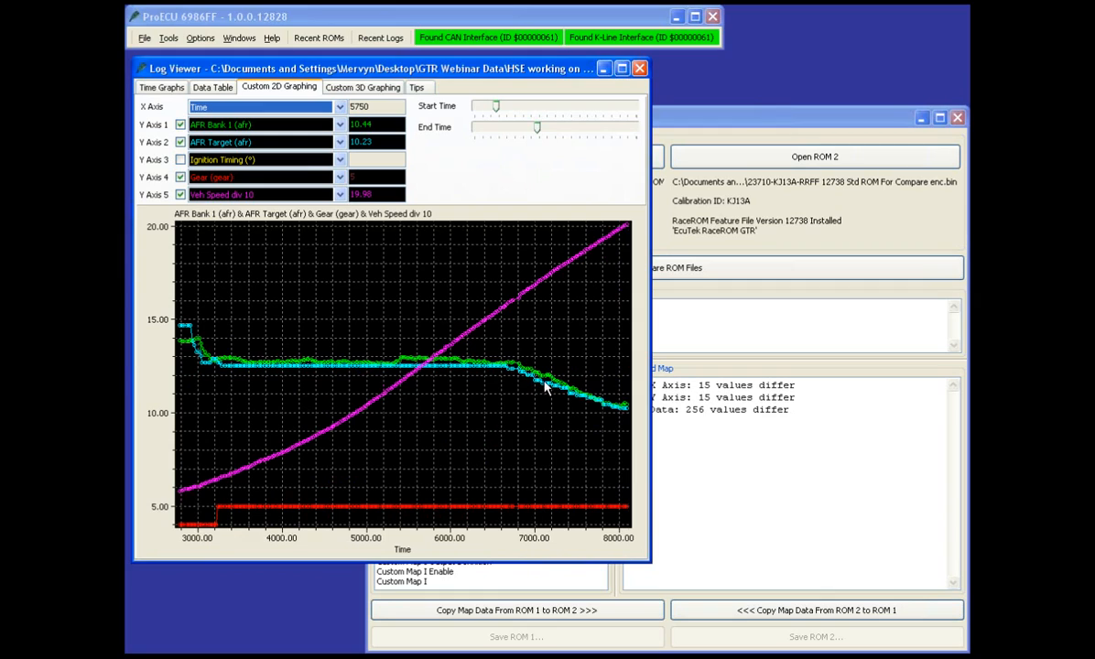
{"action": "mouse_move", "coordinate": [623, 425]}
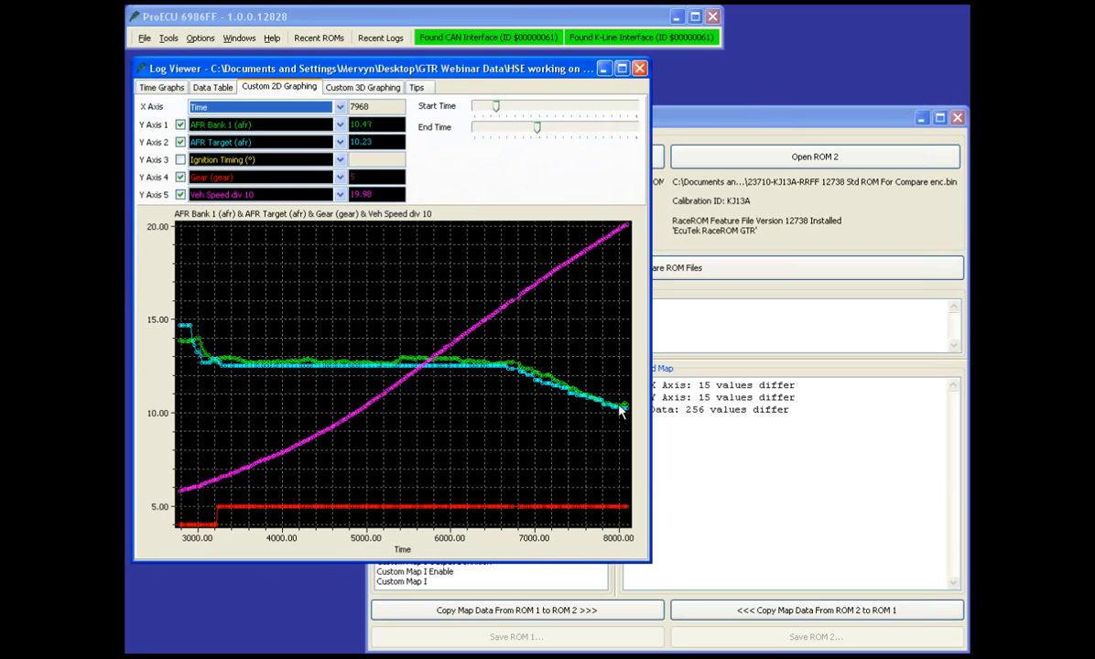
{"action": "mouse_move", "coordinate": [502, 374]}
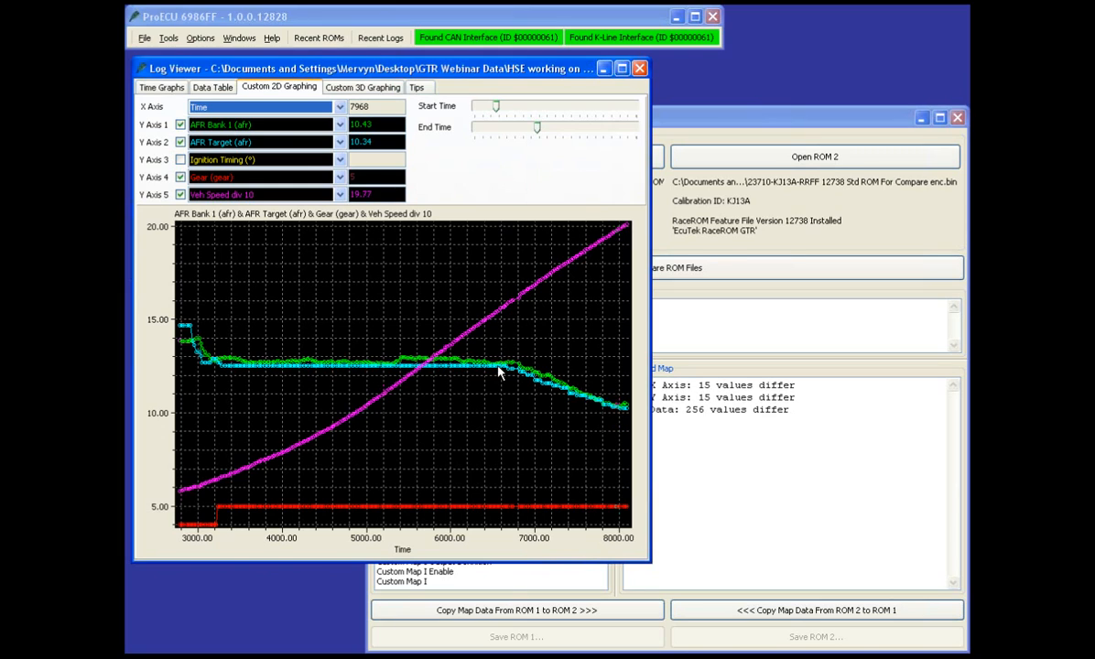
{"action": "mouse_move", "coordinate": [518, 346]}
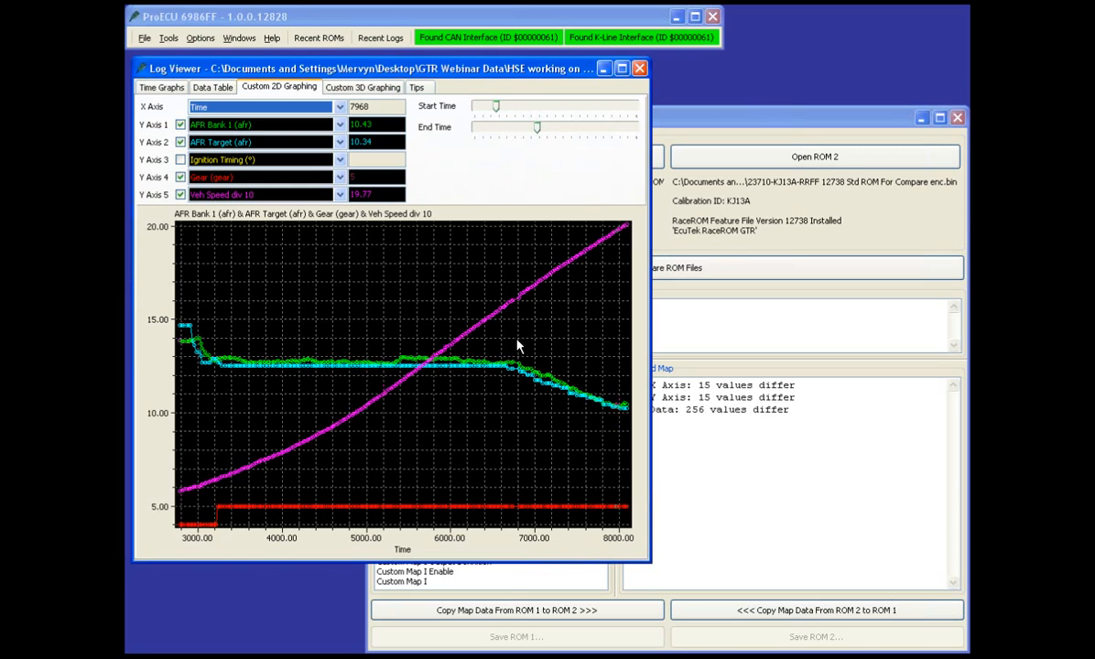